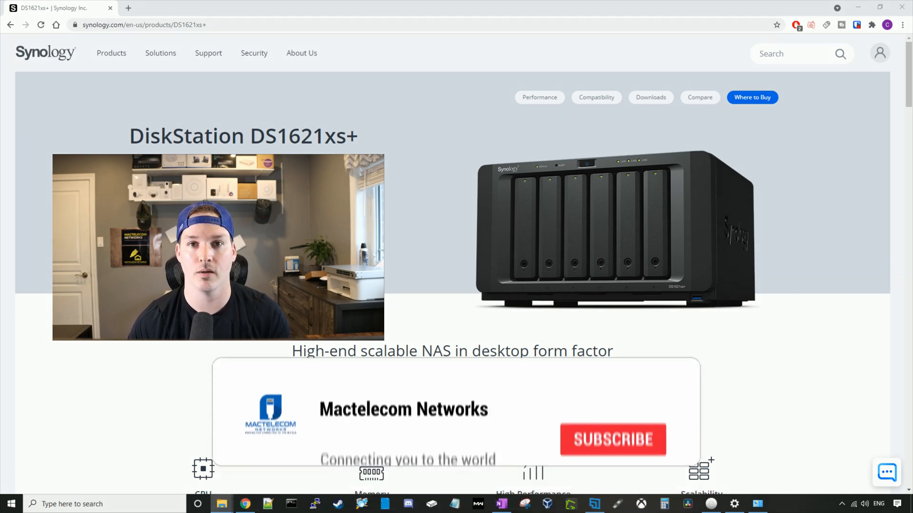
- Bring up the DiskStation DS418 product page at synology.com/en-ca/products/DS418 in a second tab
left_click(613, 439)
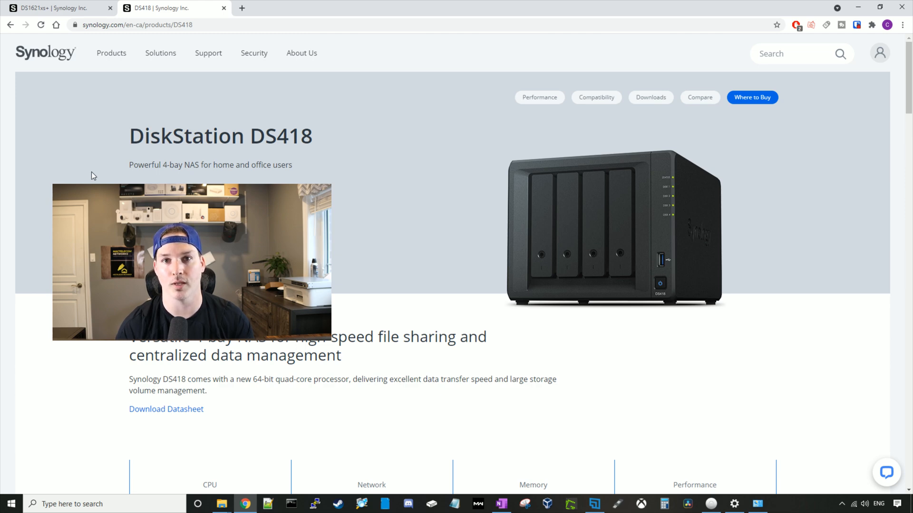
mouse_move(109, 169)
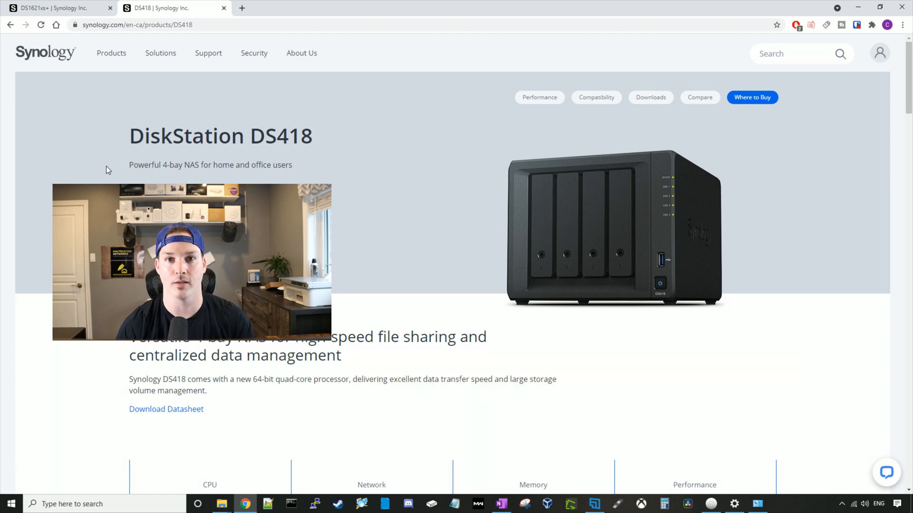
left_click(57, 8)
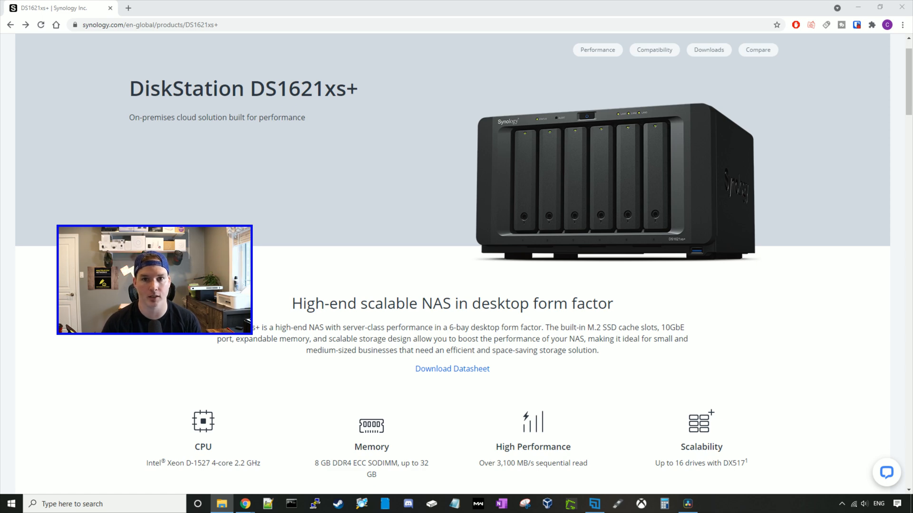
- Scroll the DS1621xs+ page past CPU, Memory, Backup and Office down to Virtual Machine Manager
scroll("down", 3)
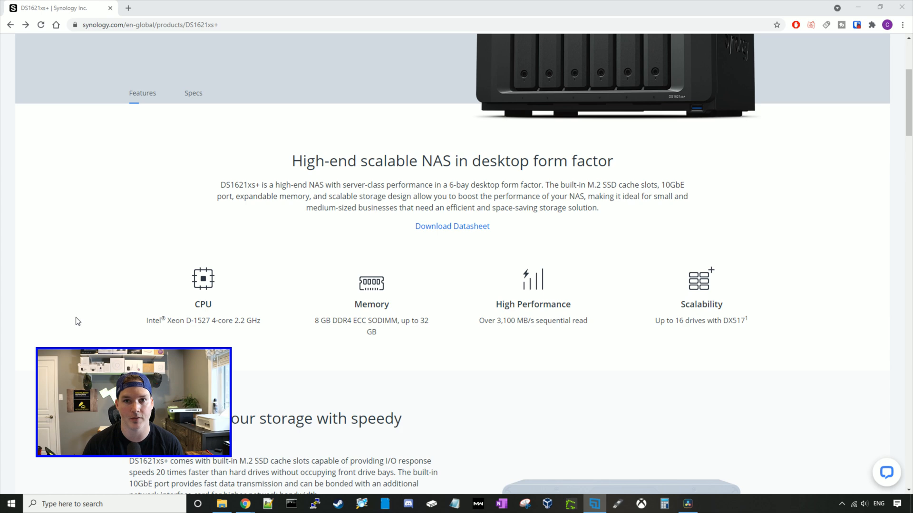
scroll("down", 3)
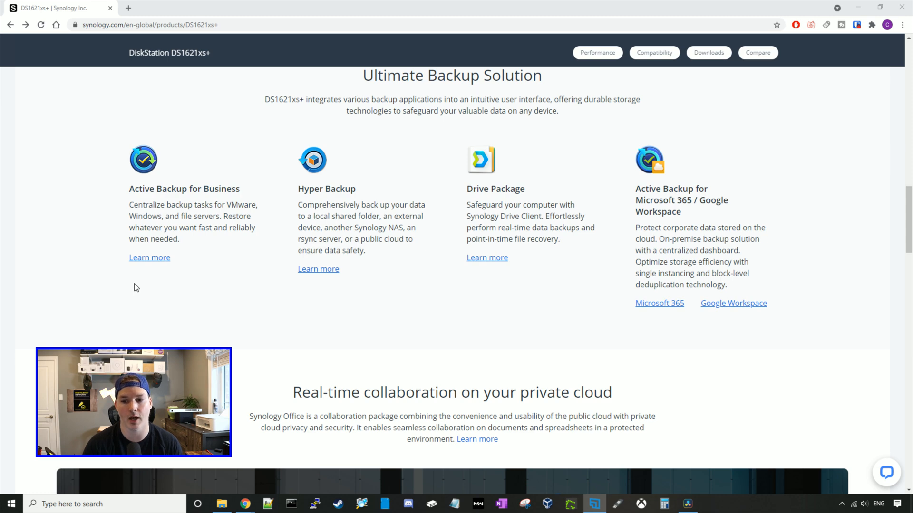
scroll("down", 3)
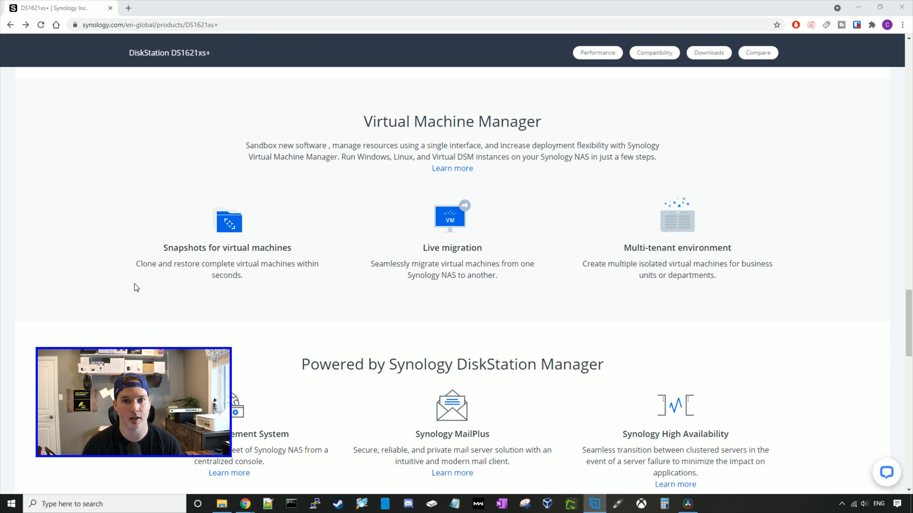
scroll("down", 3)
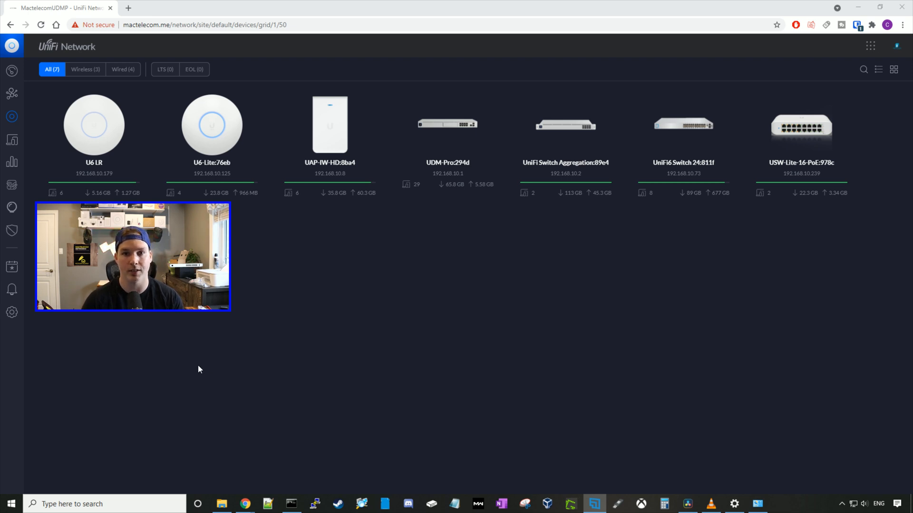
mouse_move(217, 381)
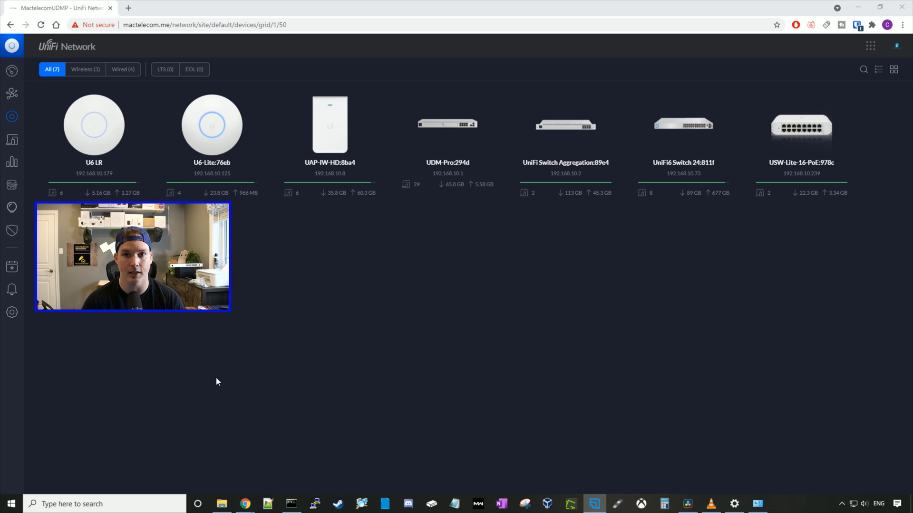
left_click(566, 125)
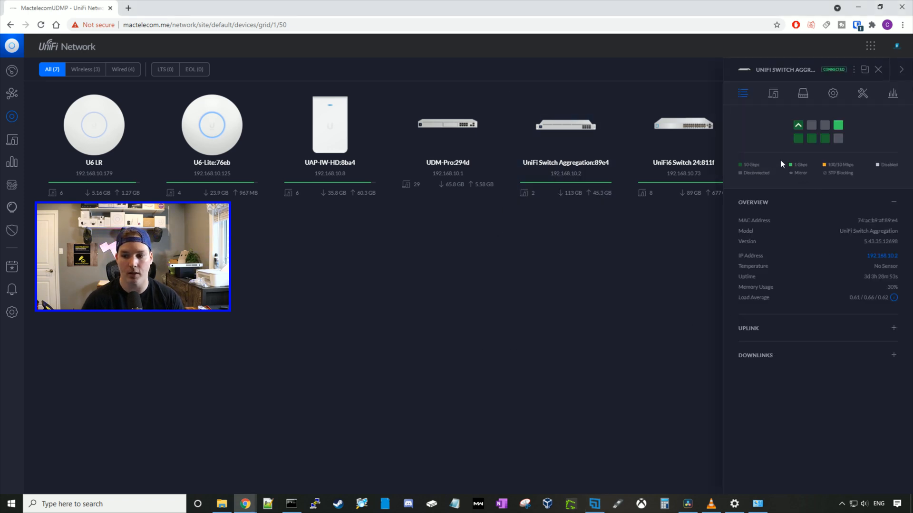
mouse_move(798, 139)
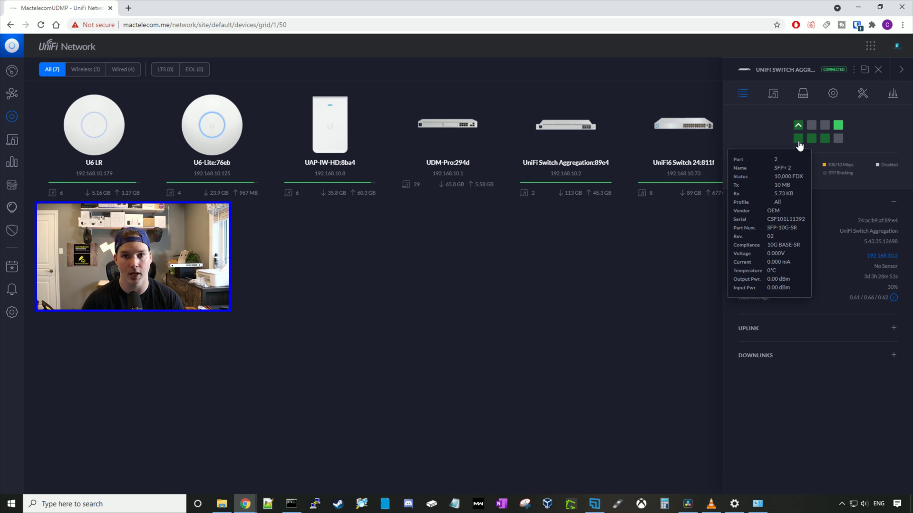
left_click(802, 93)
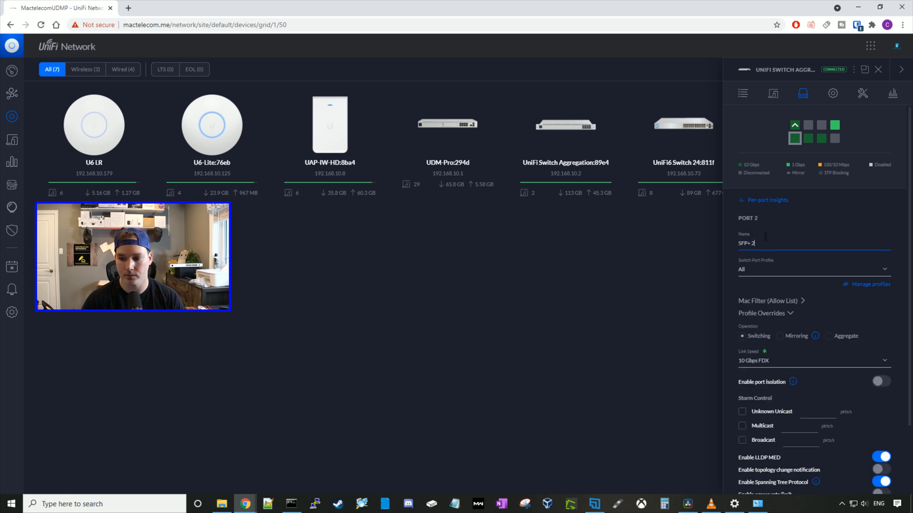
type("Synold")
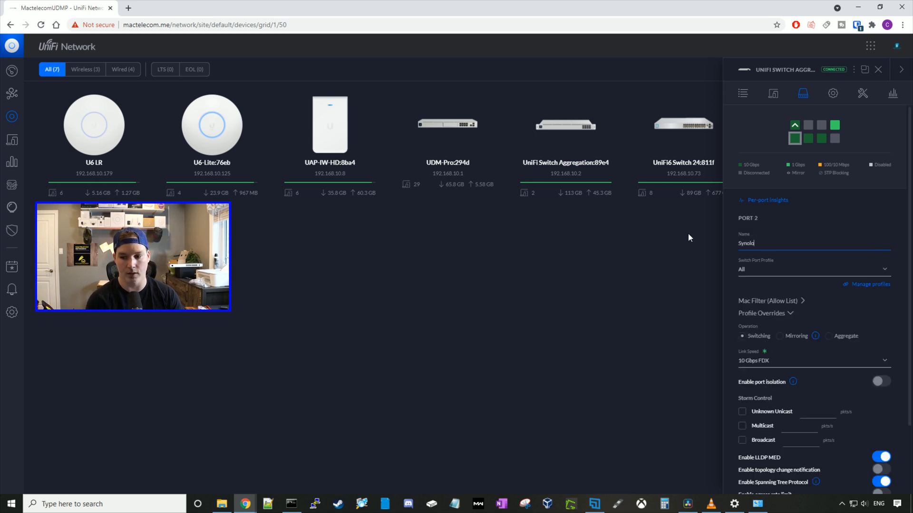
left_click(878, 69)
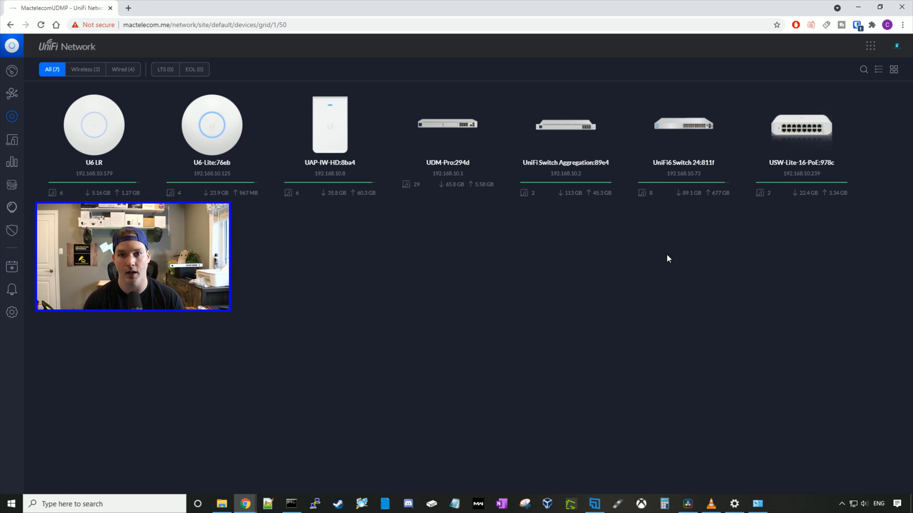
mouse_move(327, 365)
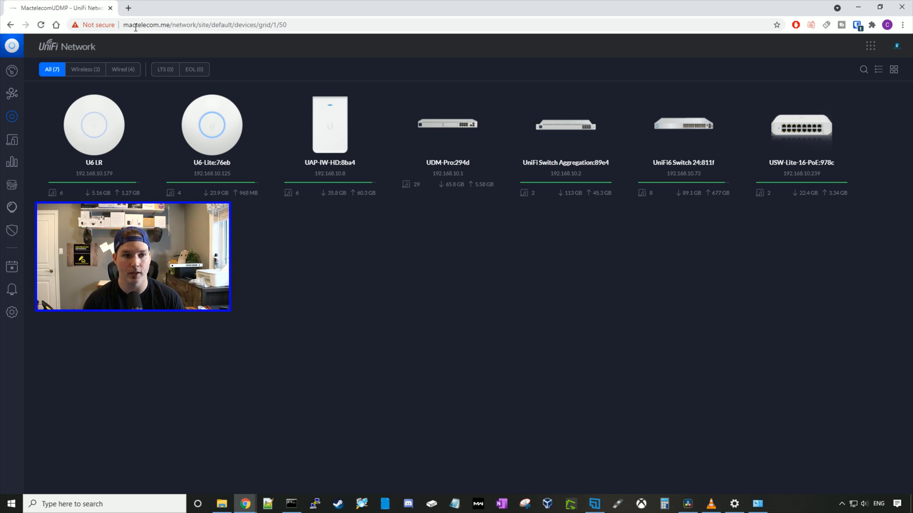
- Load find.synology.com to discover the DS1621xs+ at 192.168.10.220, status Migratable
type("http://find.synology.com")
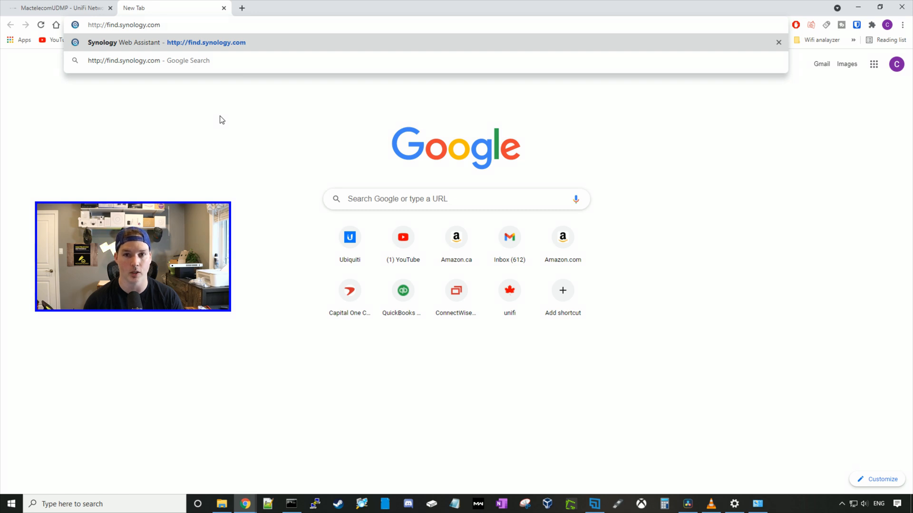
key("Enter")
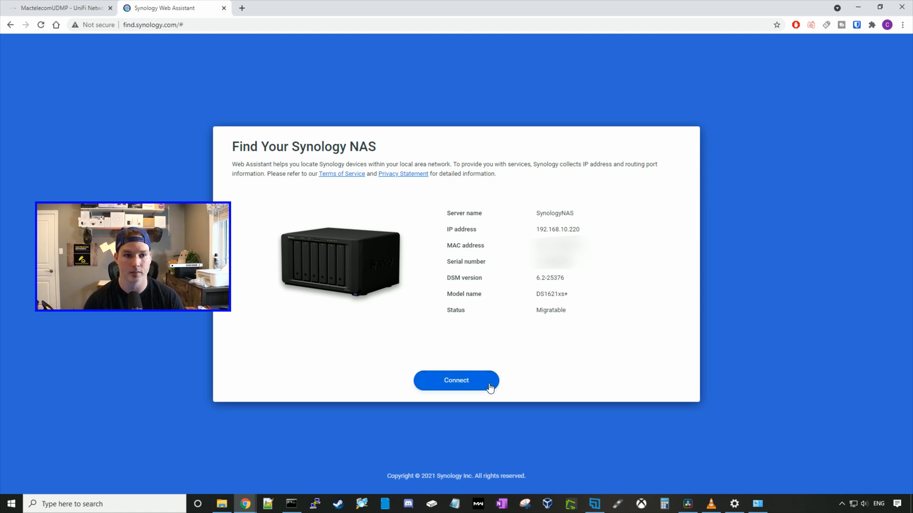
- Connect to the found DS1621xs+, agree to the EULA and accept the Privacy Statement
left_click(456, 380)
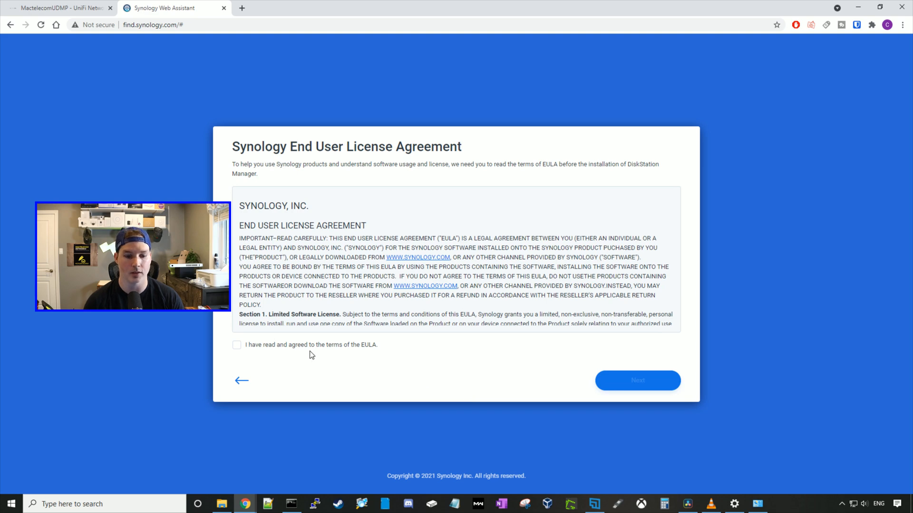
left_click(637, 380)
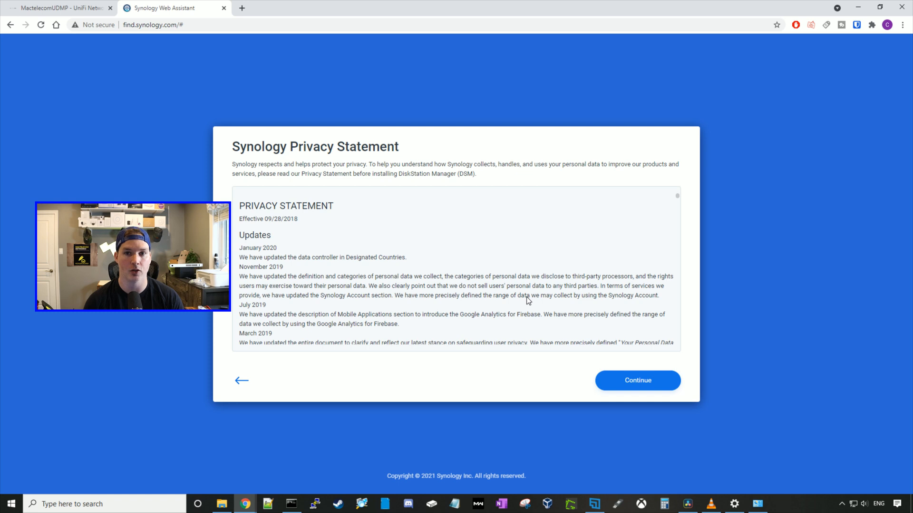
left_click(637, 380)
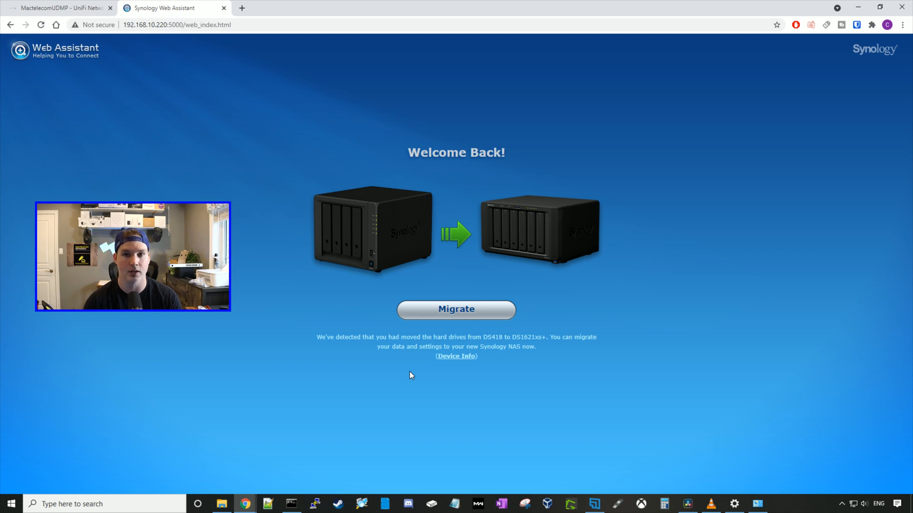
mouse_move(464, 270)
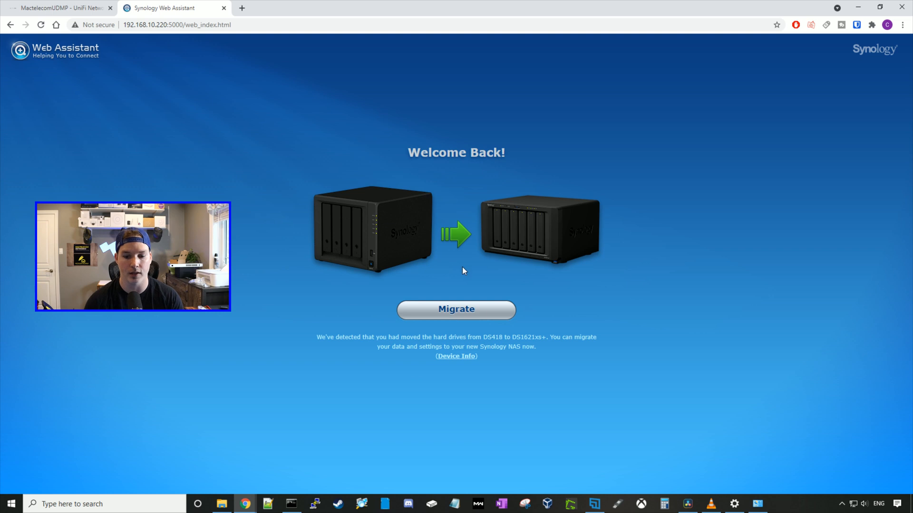
- Pick the Migration installation type and continue to Install DiskStation Manager
left_click(456, 310)
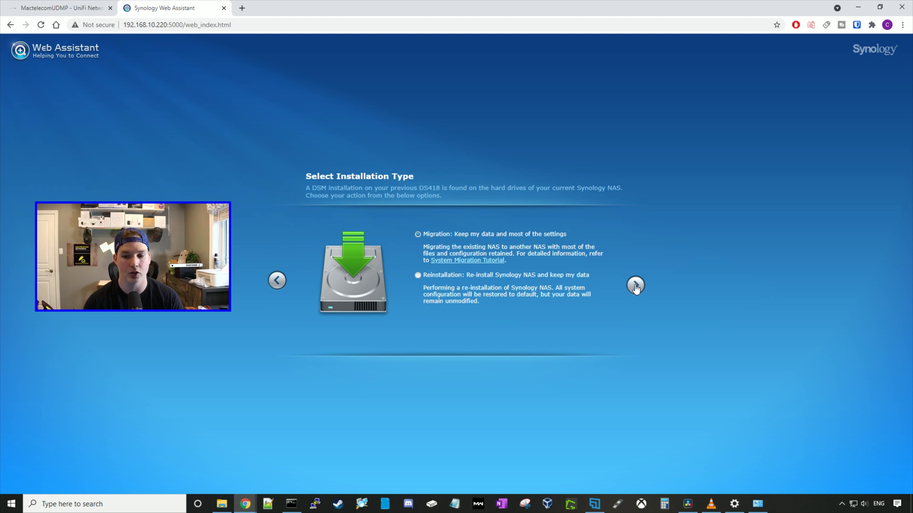
left_click(635, 287)
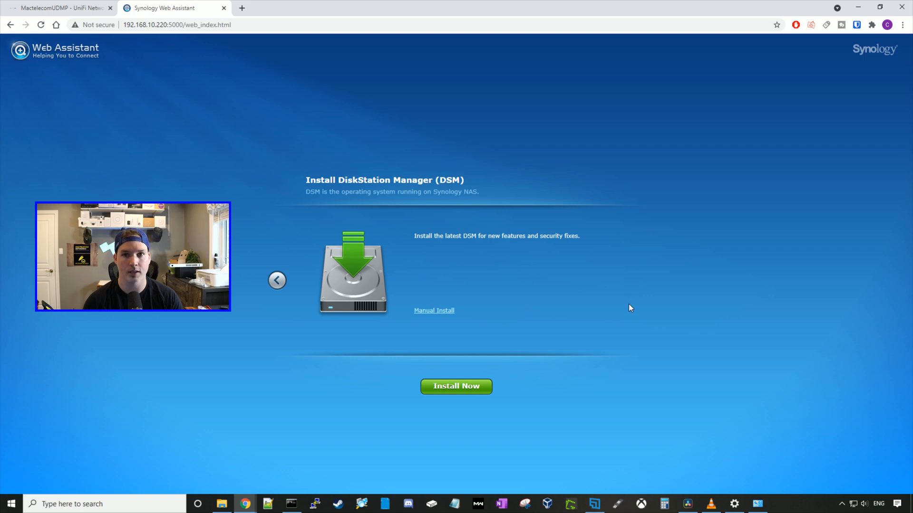
mouse_move(626, 302)
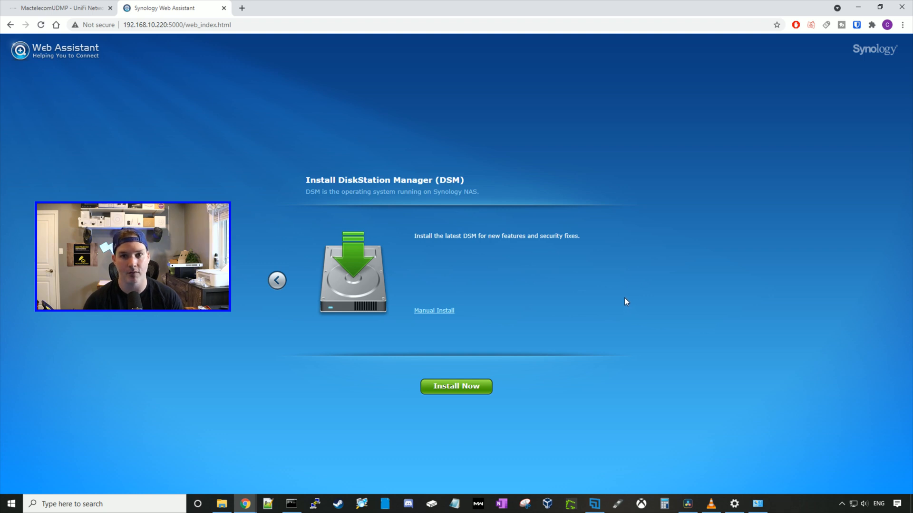
- Start Install Now so DSM installs and the desktop reports System Health as Healthy
left_click(456, 386)
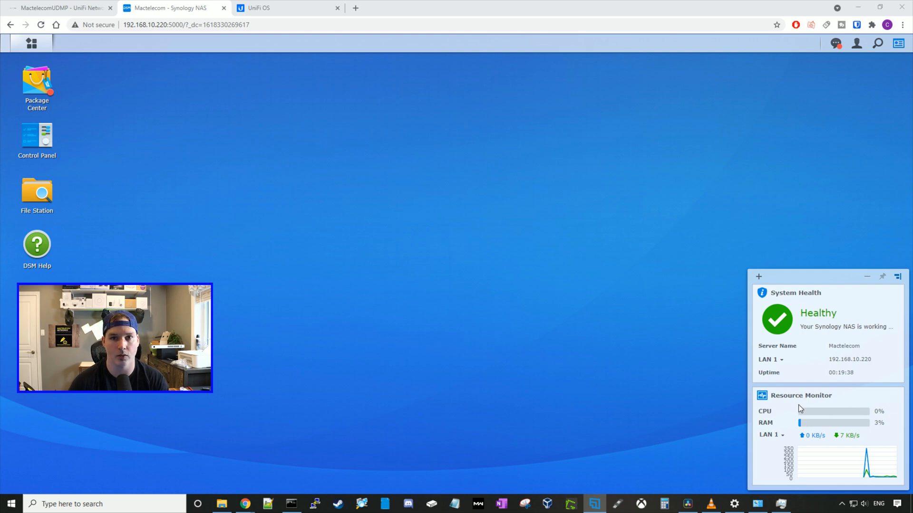
- In Control Panel > Network > Network Interface, expand LAN 1 showing DHCP 192.168.10.220 at 10000 Mbps
double_click(36, 135)
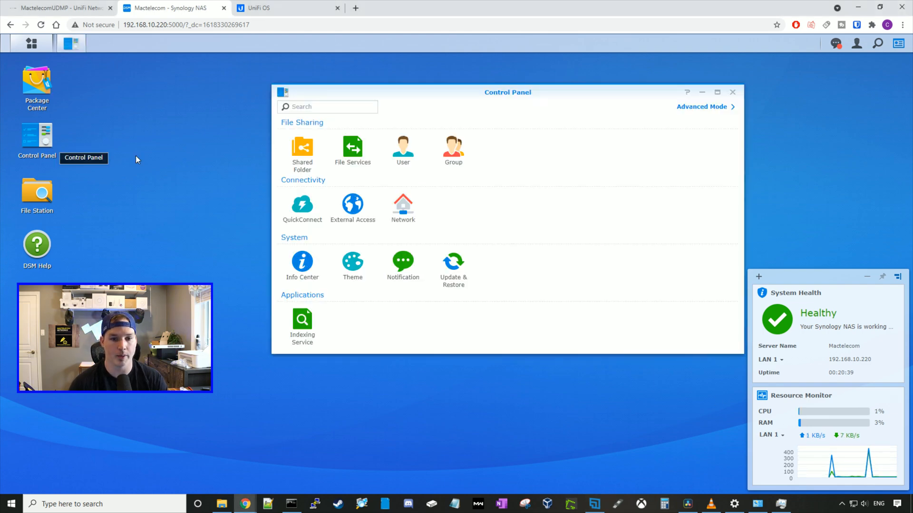
left_click(403, 207)
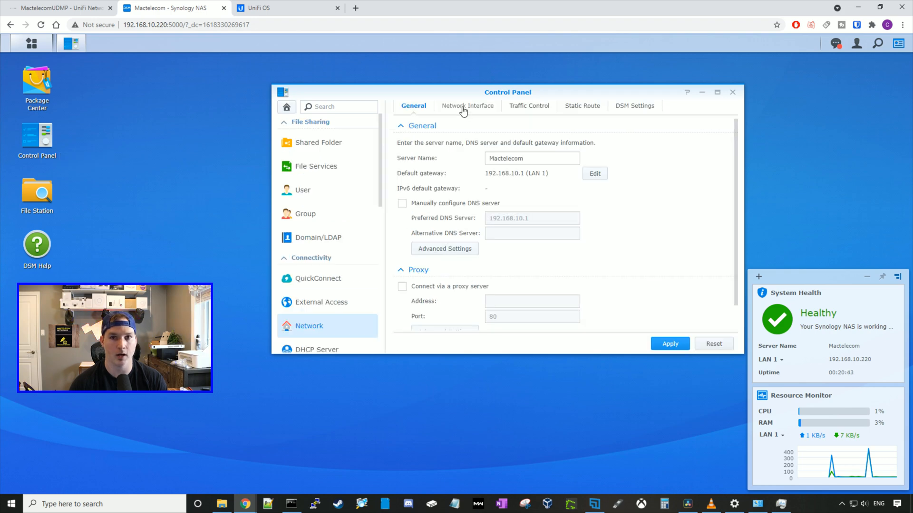
left_click(468, 105)
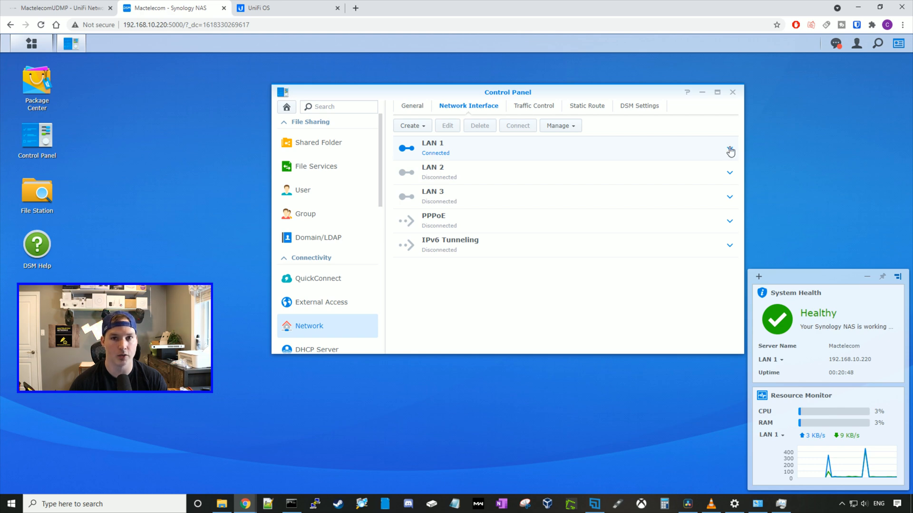
left_click(730, 151)
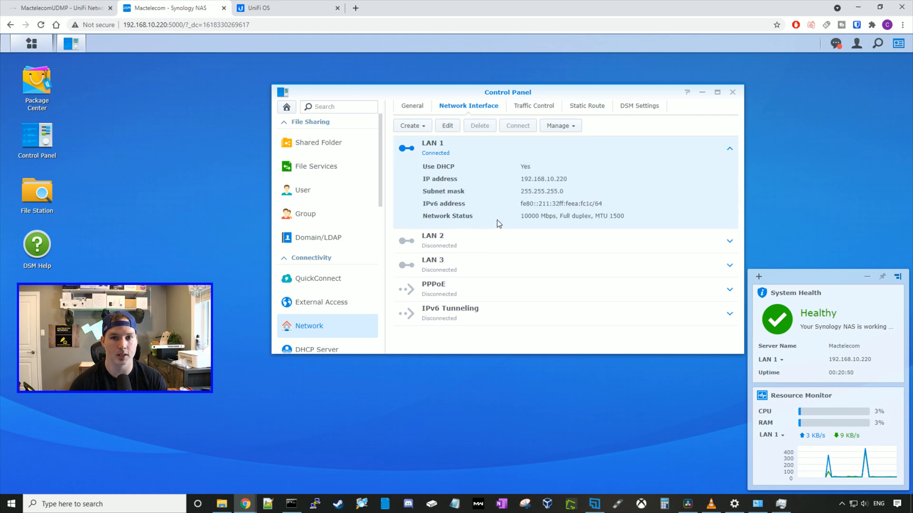
mouse_move(552, 227)
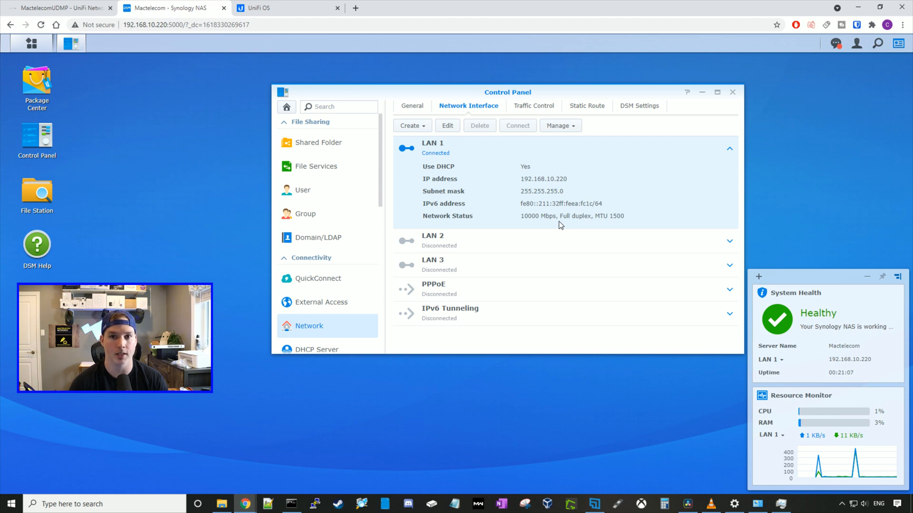
mouse_move(382, 185)
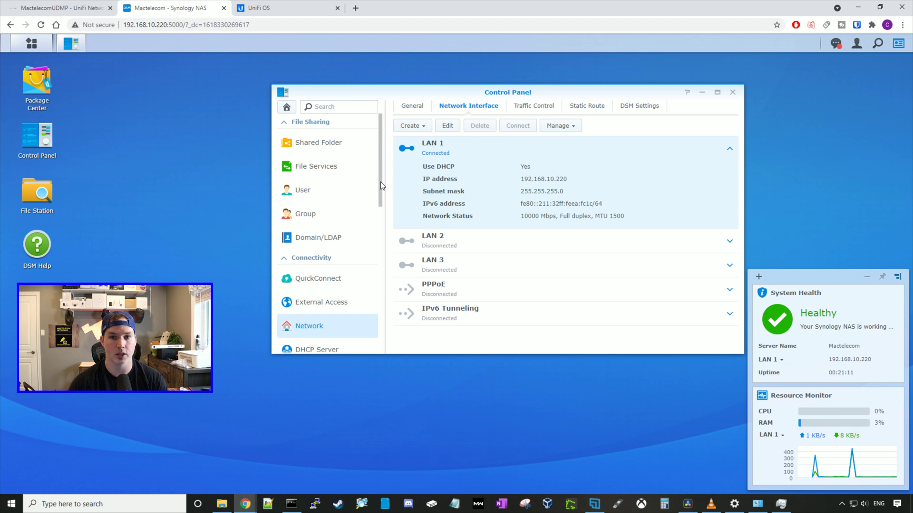
- View Info Center showing DS1621xs+ with Xeon D-1527 and 16 GB memory, then close Control Panel
scroll("down", 3)
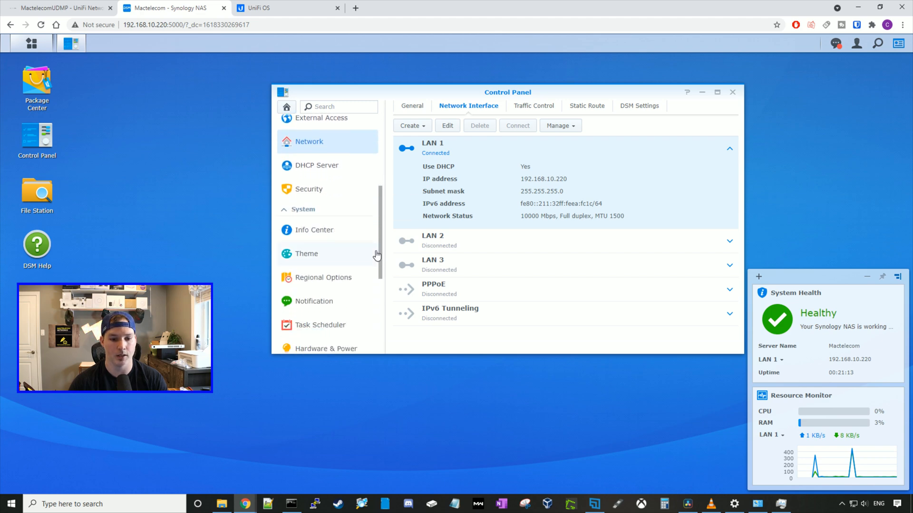
left_click(314, 230)
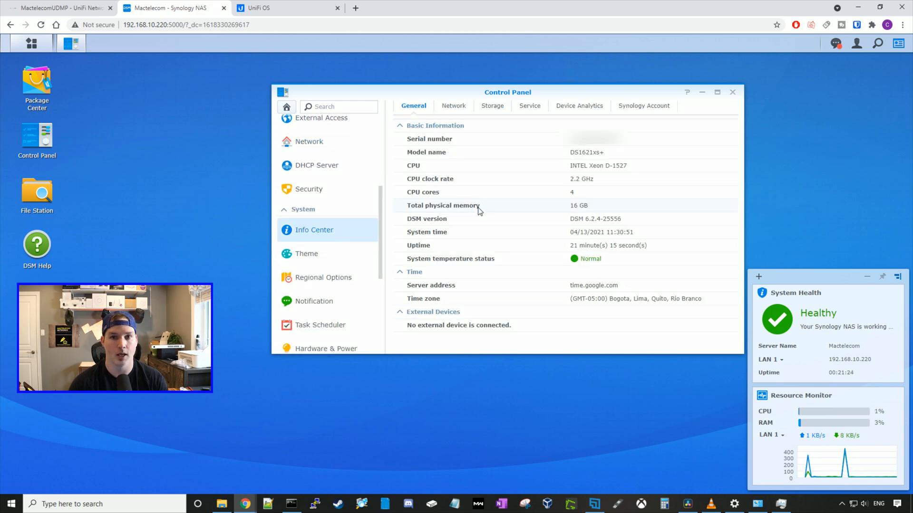
mouse_move(582, 215)
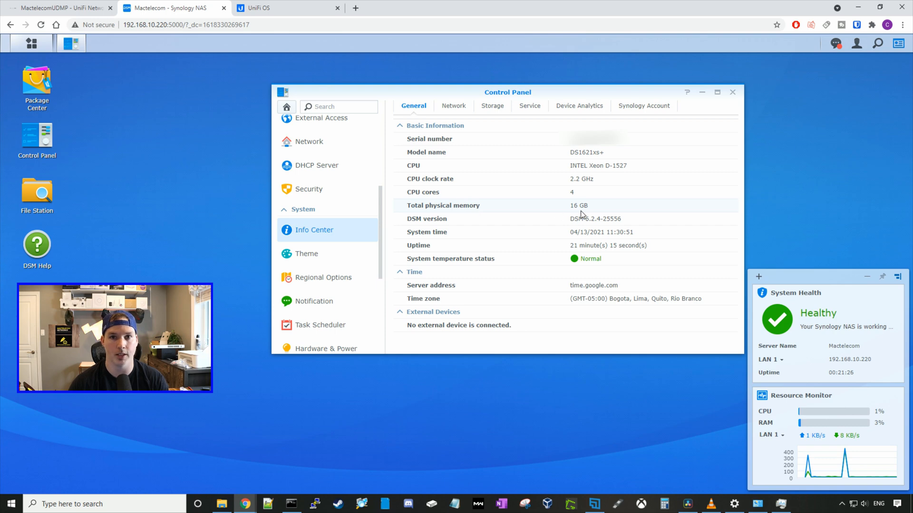
mouse_move(581, 214)
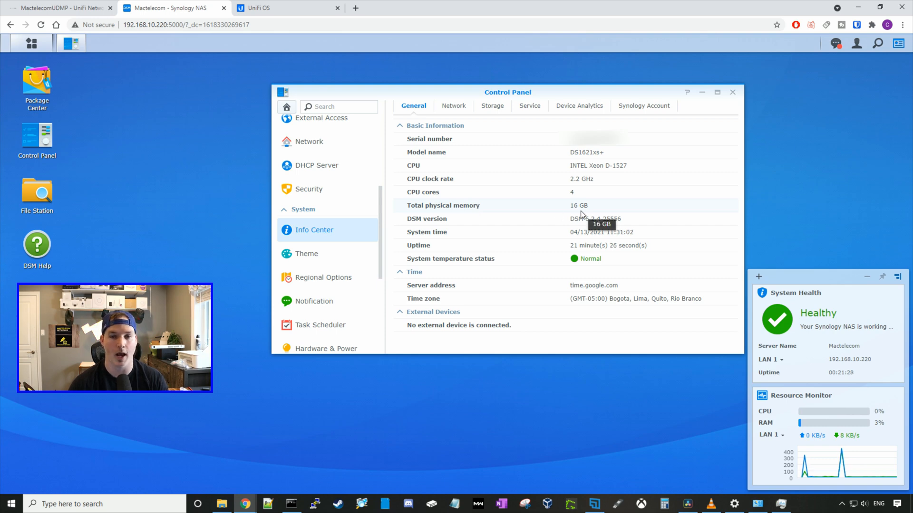
left_click(732, 92)
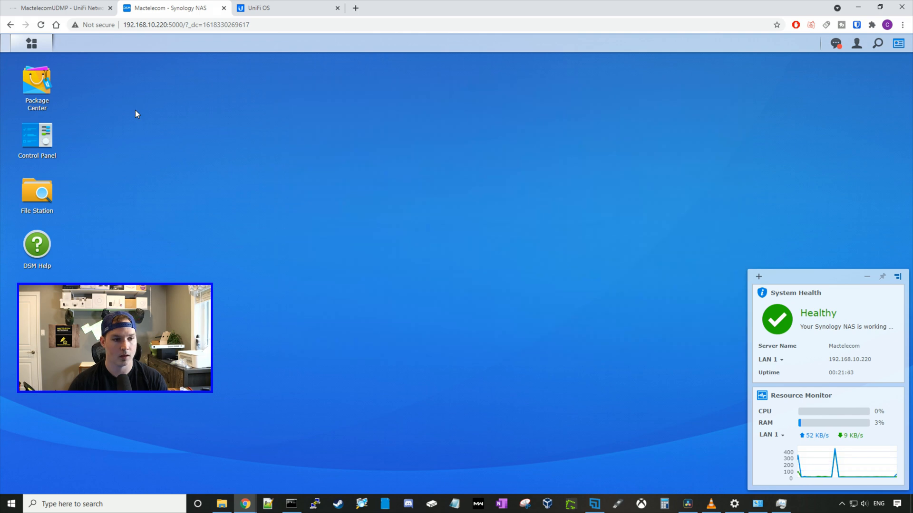
- In Package Center, browse All Packages and search for 'docker'
double_click(37, 83)
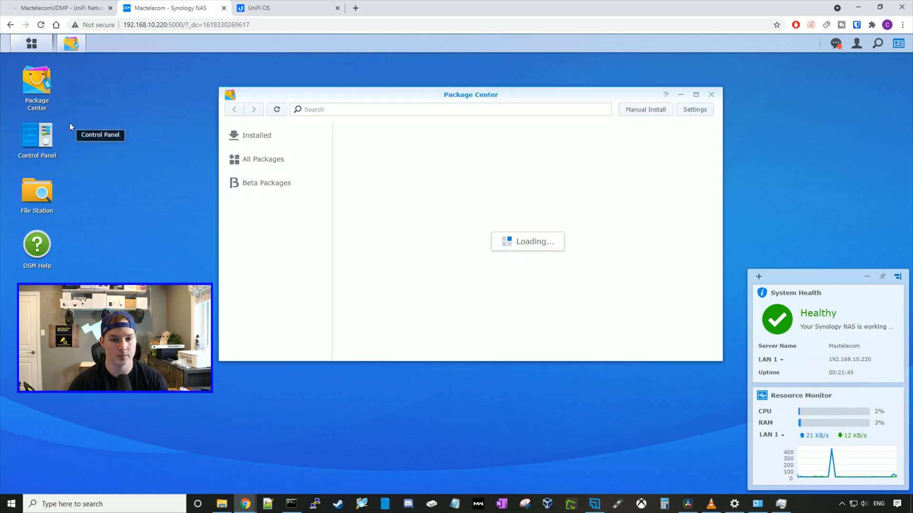
left_click(262, 160)
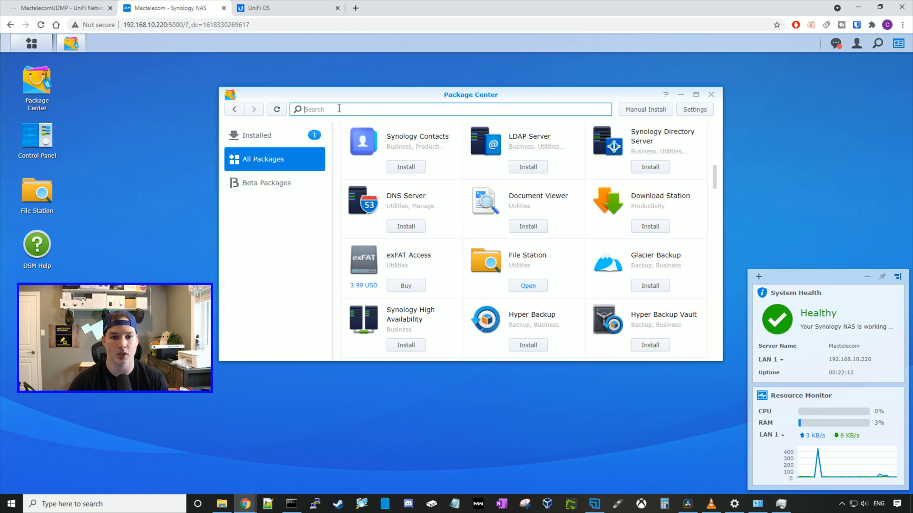
type("docker")
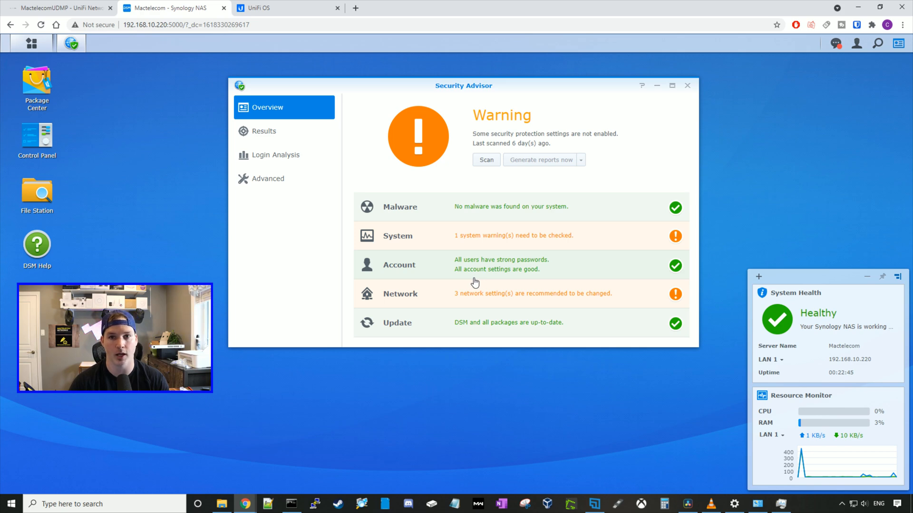
- Close the Security Advisor window, leaving the DSM desktop with System Health Healthy
left_click(687, 86)
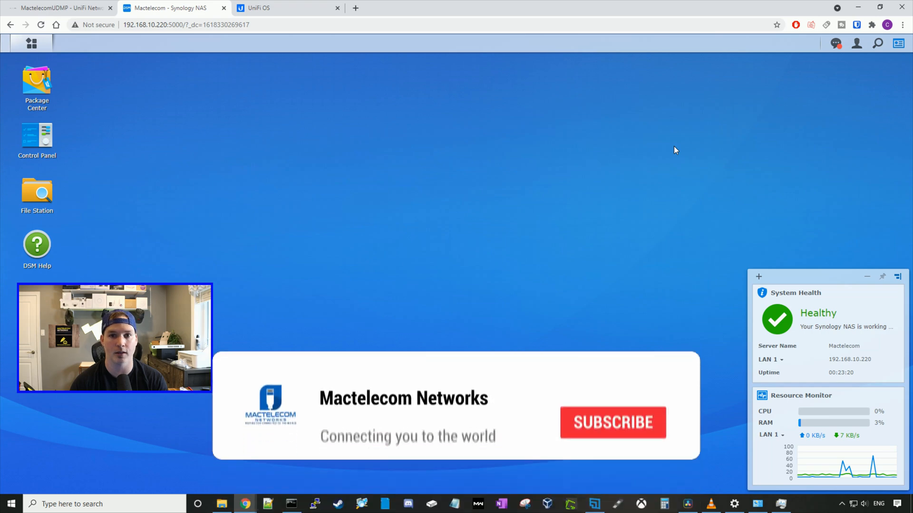
left_click(612, 423)
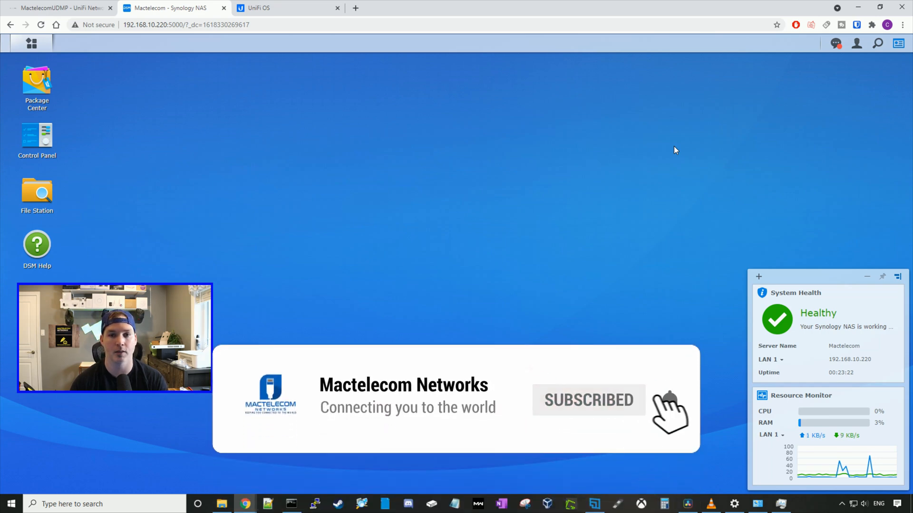